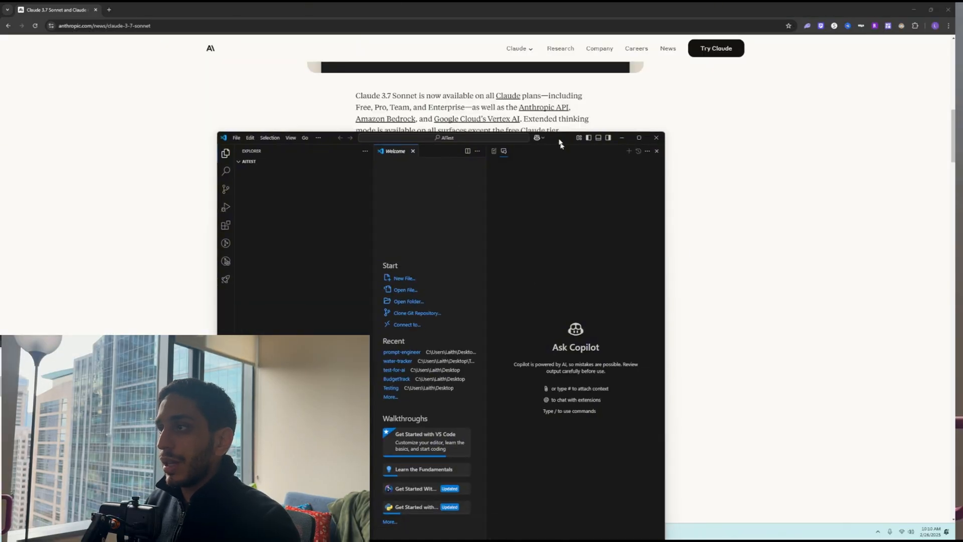
Maximize VS Code and bring up the Roo Code assistant panel with its recent tasks
left_click(638, 138)
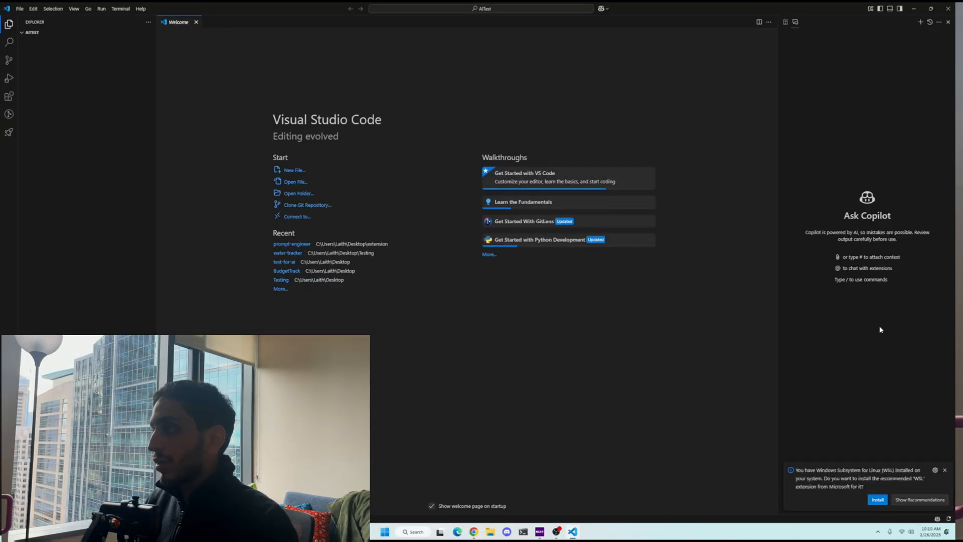
left_click(866, 489)
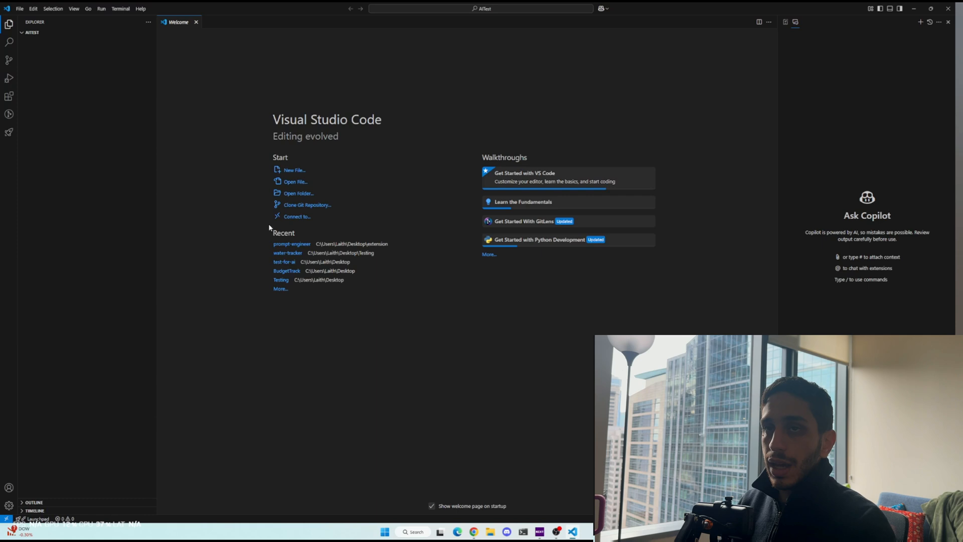
left_click(9, 133)
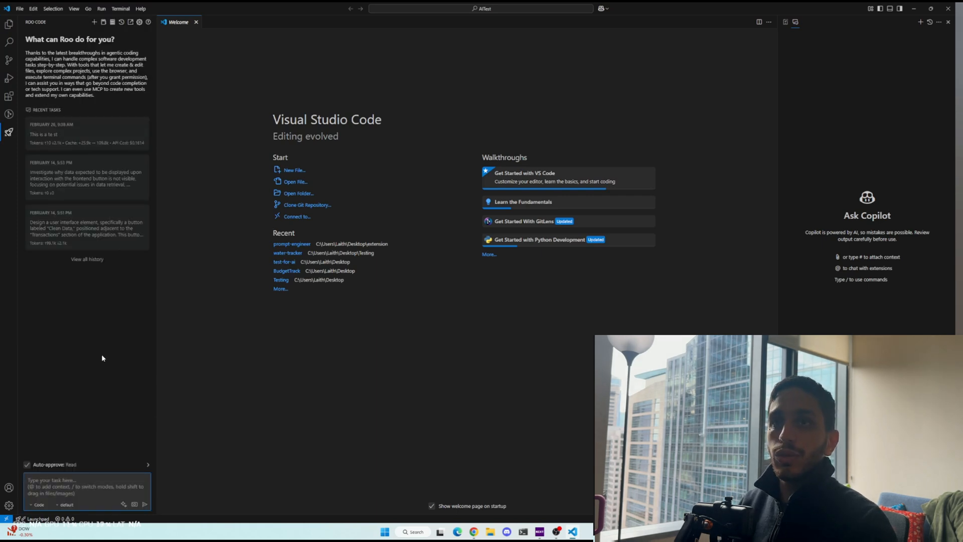
mouse_move(103, 319)
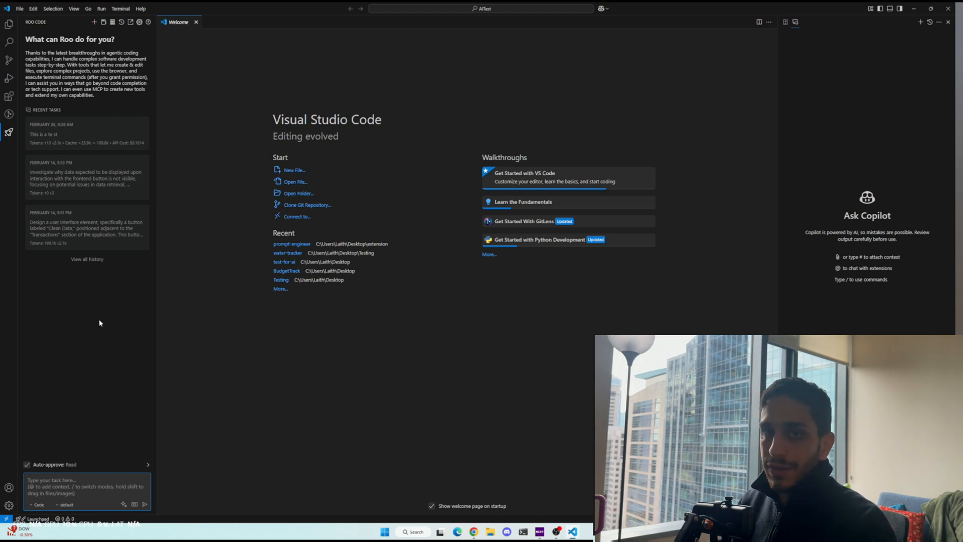
mouse_move(97, 320)
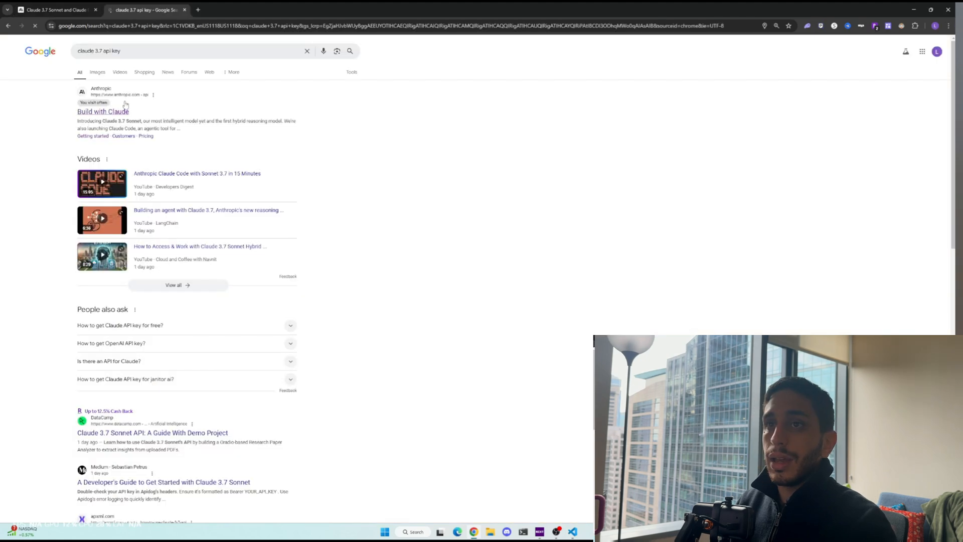
Reach the Anthropic Console API keys page and start creating a new key
left_click(102, 111)
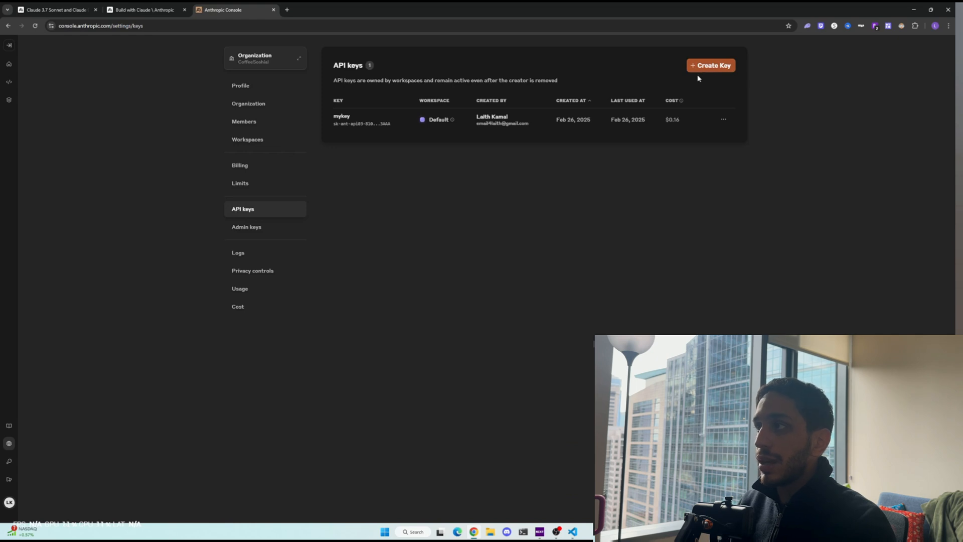
left_click(240, 165)
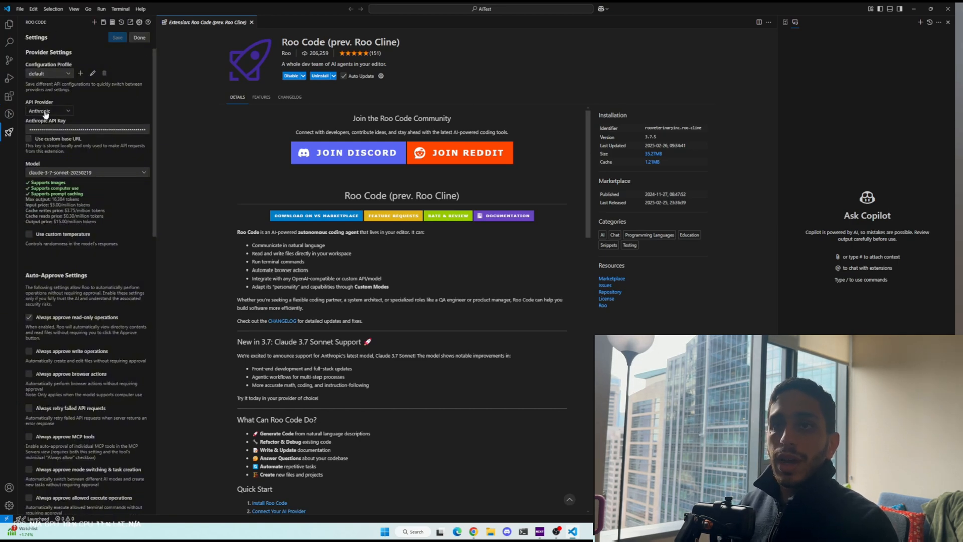
Choose Anthropic as provider with claude-3-7-sonnet-20250219:thinking, save, and return to the Roo Code chat
left_click(49, 112)
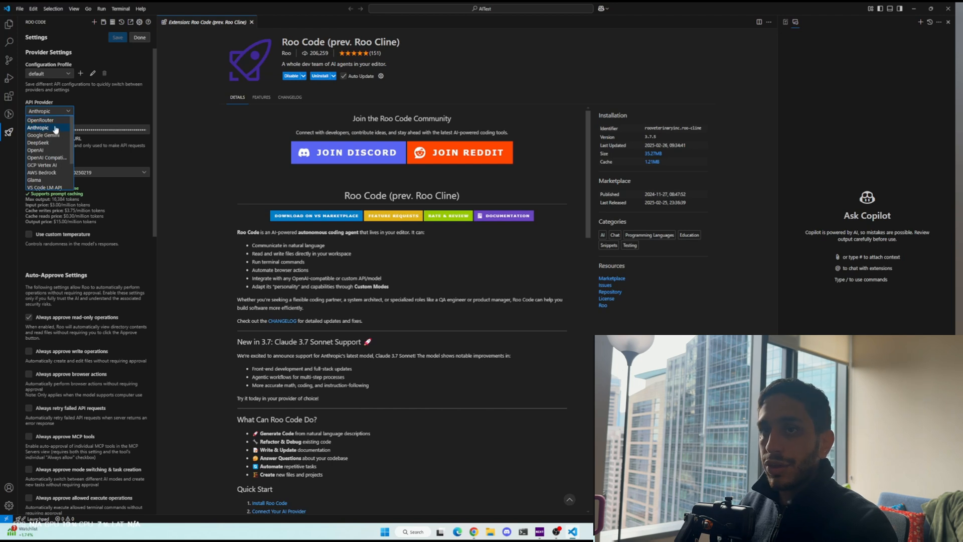
left_click(38, 128)
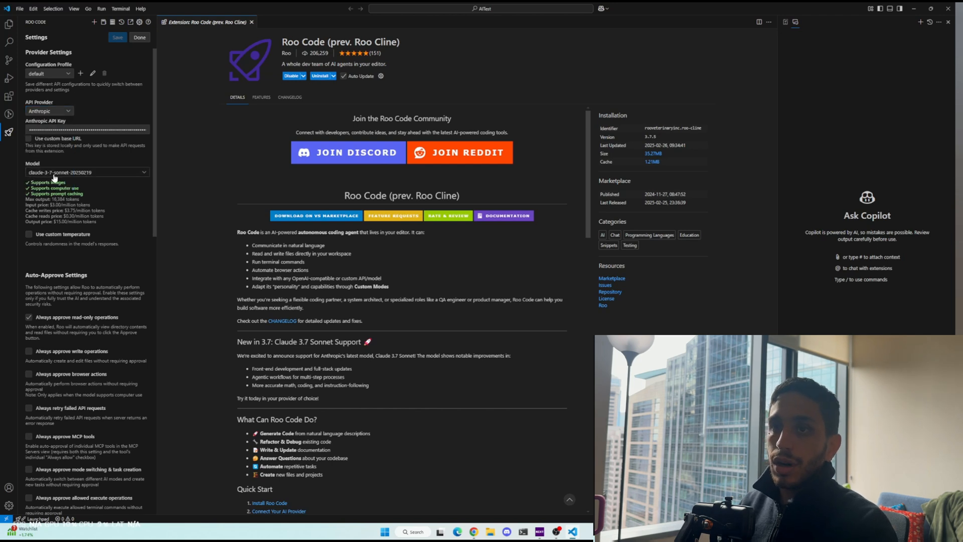
left_click(86, 171)
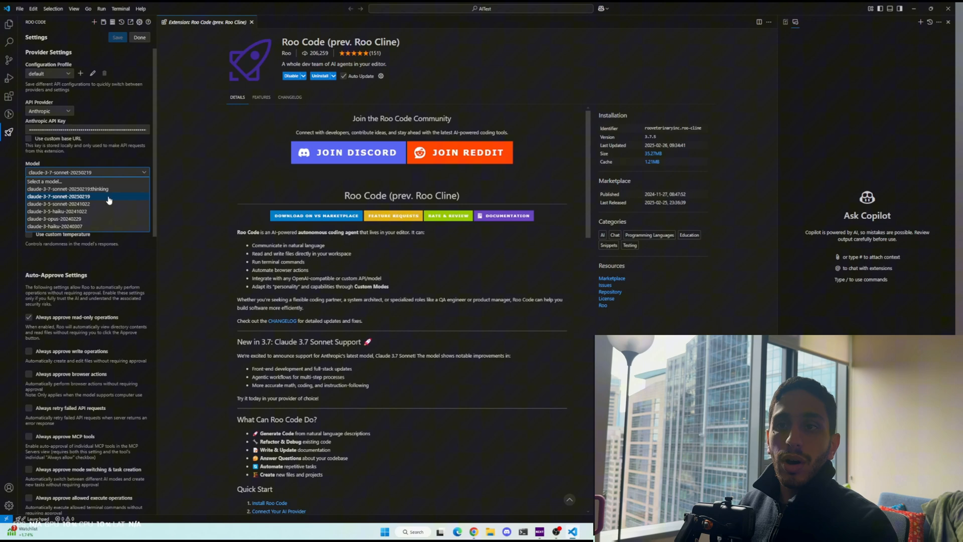
left_click(67, 188)
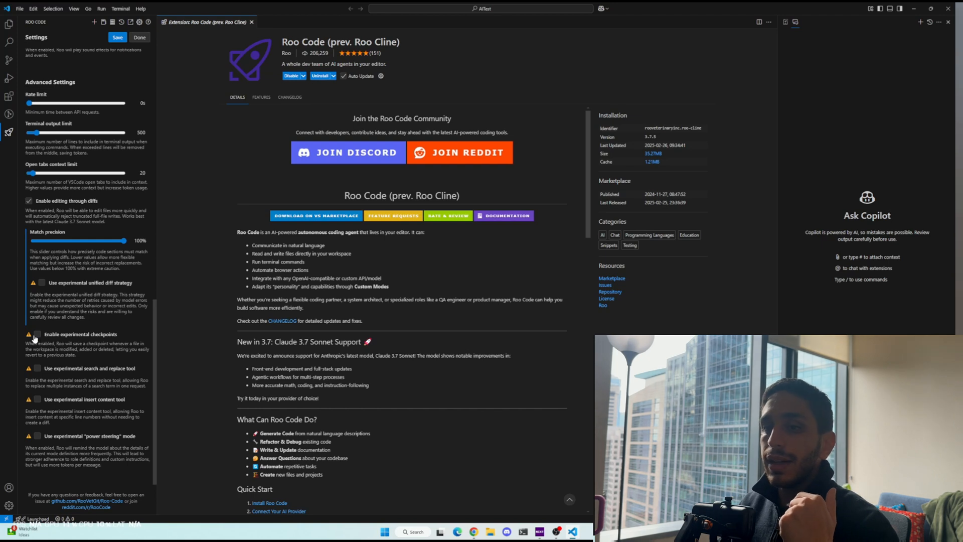
left_click(36, 336)
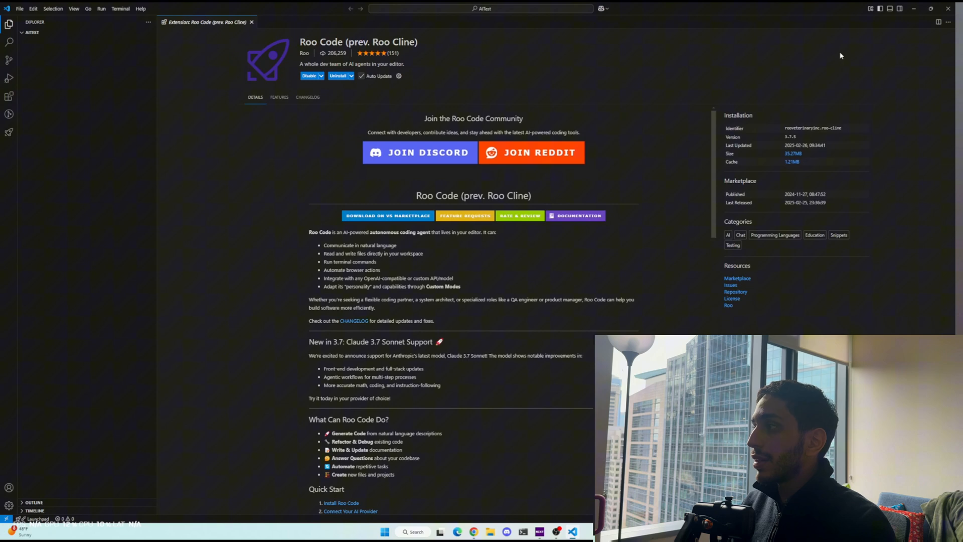
left_click(9, 133)
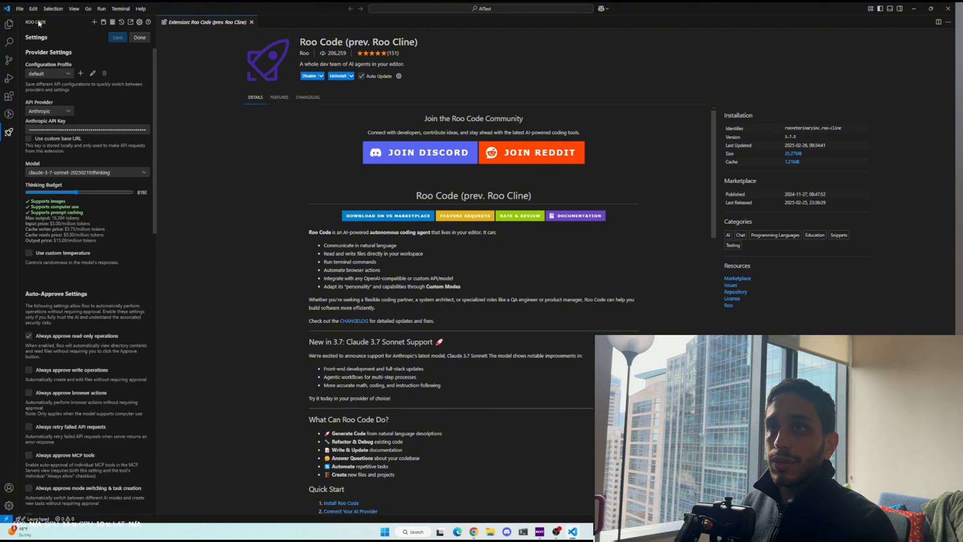
left_click(139, 37)
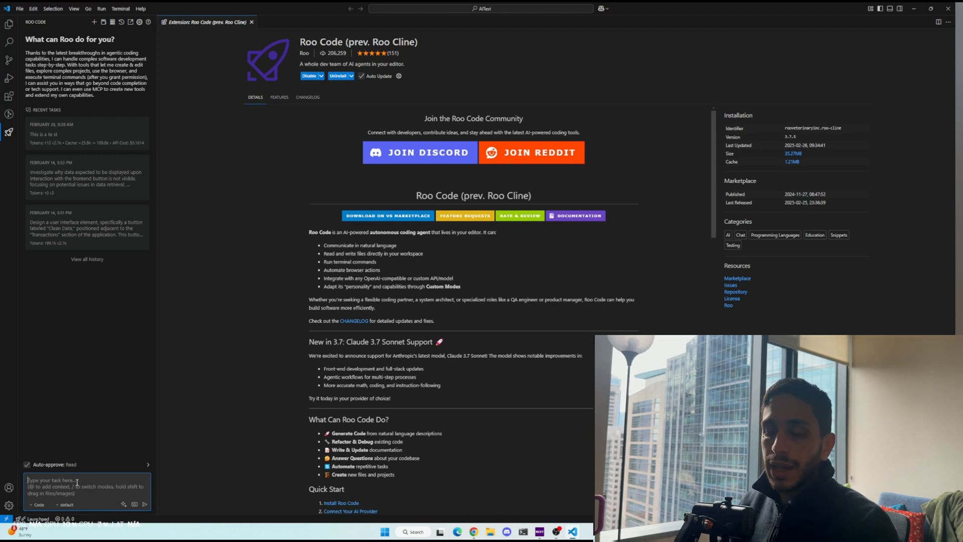
Send Roo the request 'Please build me a water tracking app...' and let it build the Hydrate app
type("Please build me a water tracking app that helps me keep track of my water intake throughout the day, week or month. I would like a clean looking UI that is attractive")
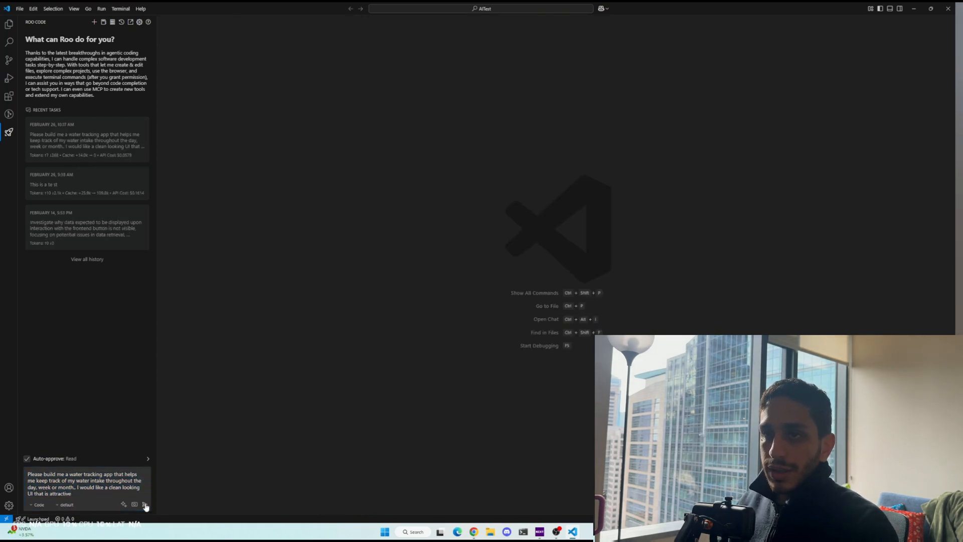
left_click(145, 504)
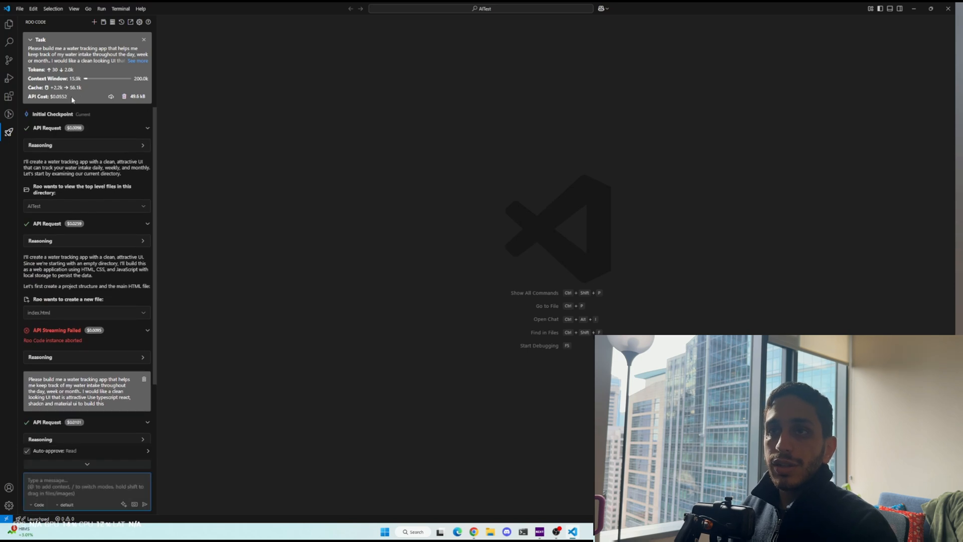
double_click(55, 96)
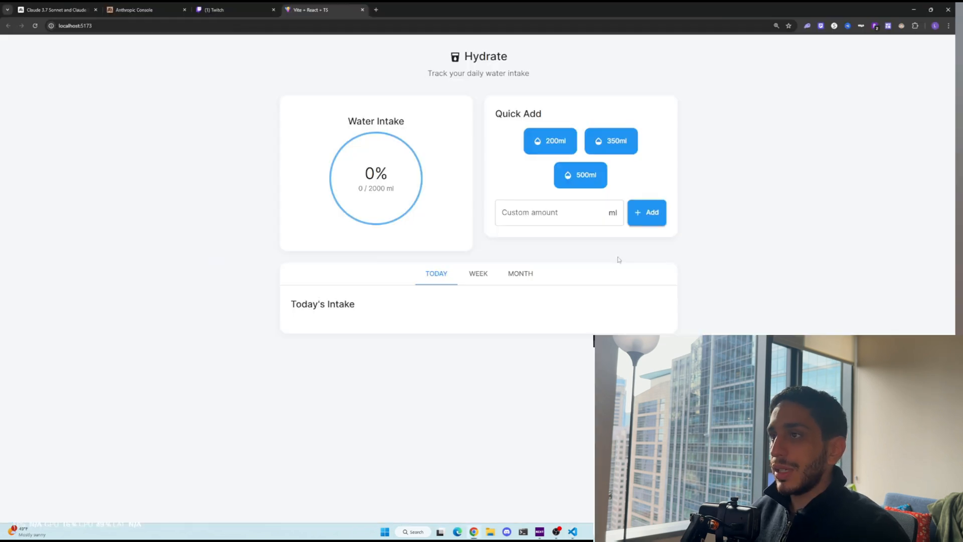
Log Quick Add intakes toward 100% of the goal, then highlight the remaining Anthropic credit balance
left_click(549, 140)
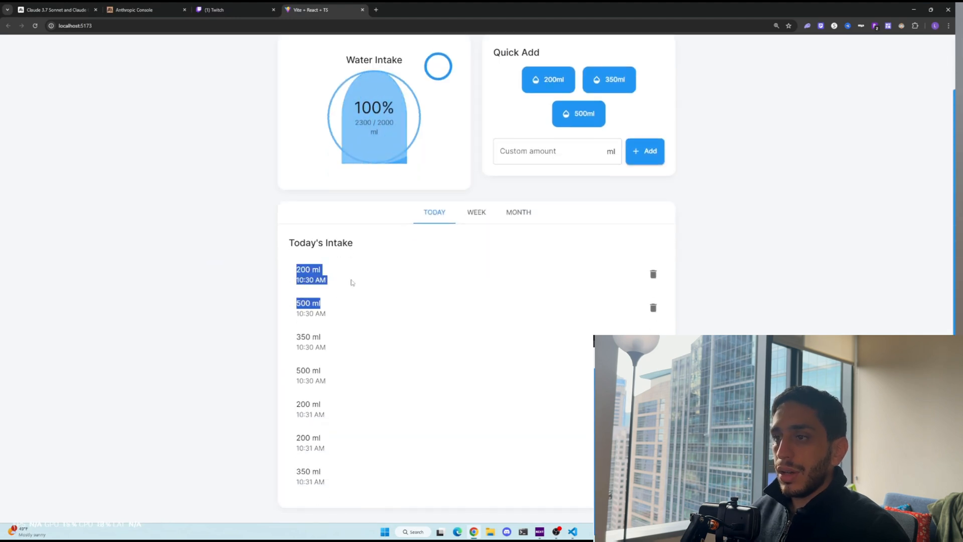
left_click(475, 211)
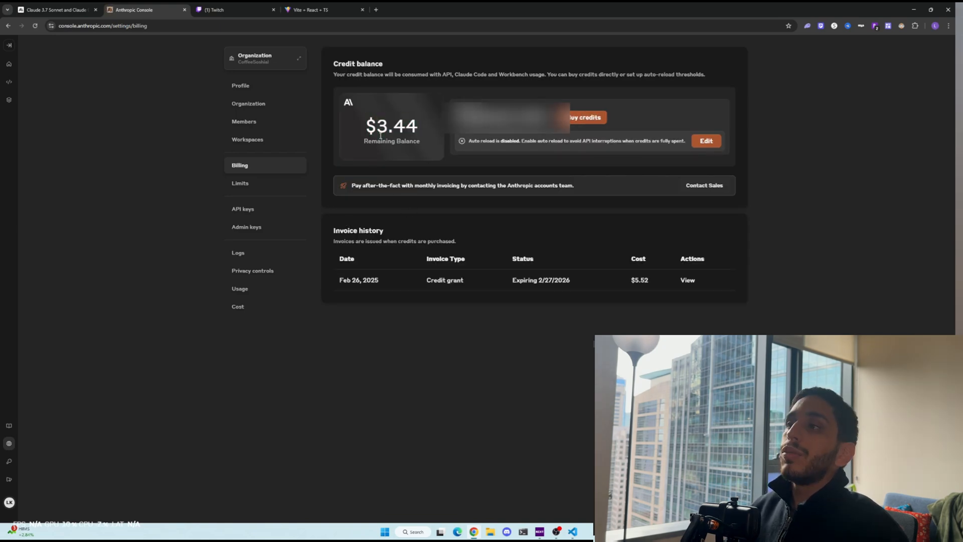
double_click(396, 127)
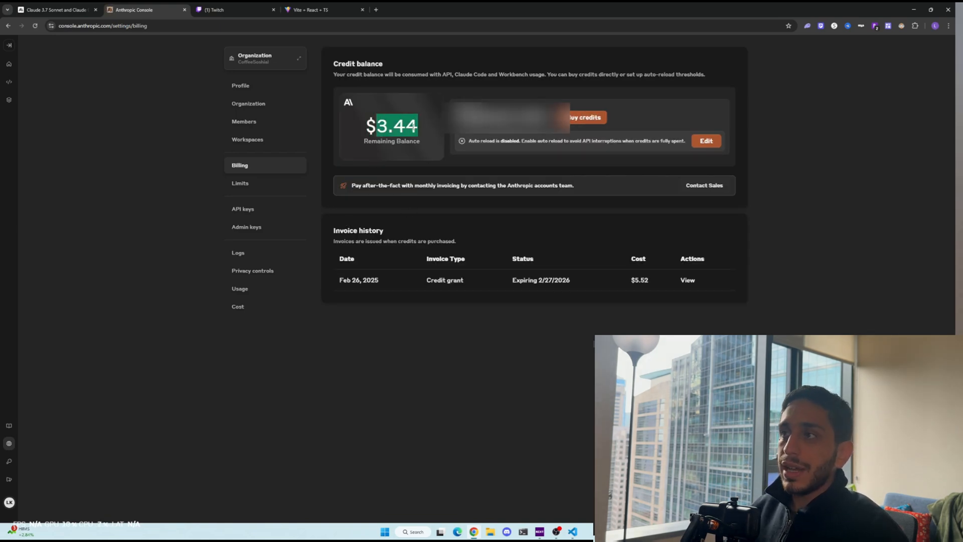